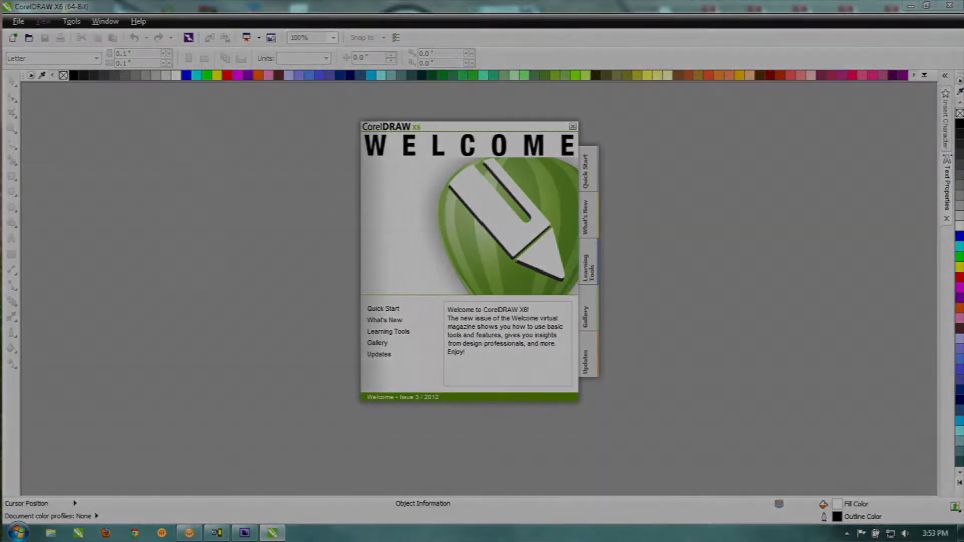
# - Start a new blank document from the Welcome screen
pyautogui.click(572, 126)
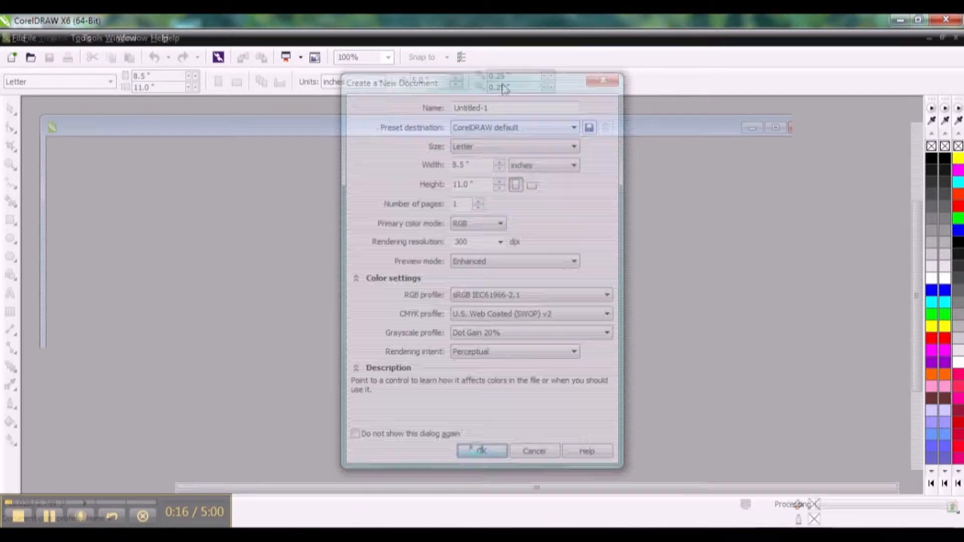
# - Confirm the Letter-size RGB document settings and check the enabled color palettes under Window
pyautogui.click(481, 451)
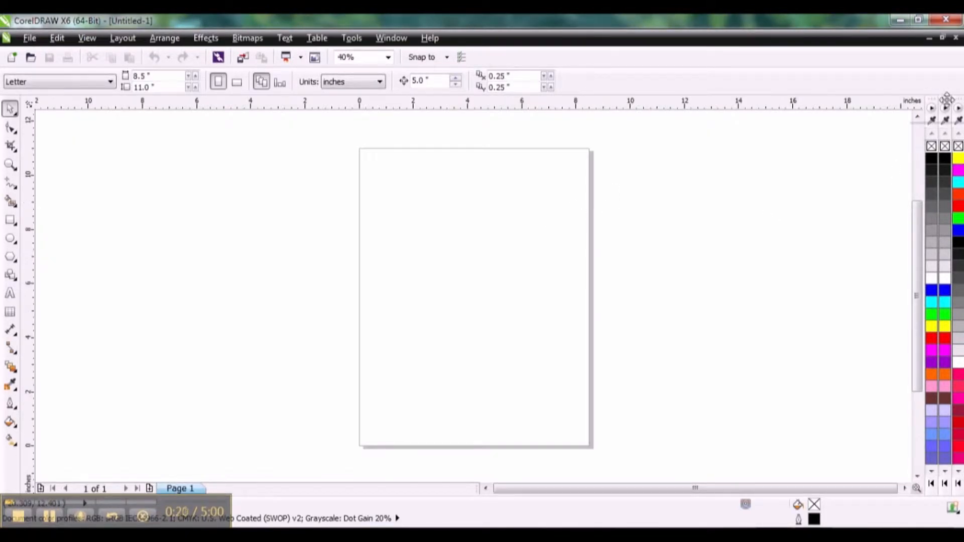
pyautogui.moveTo(933, 100)
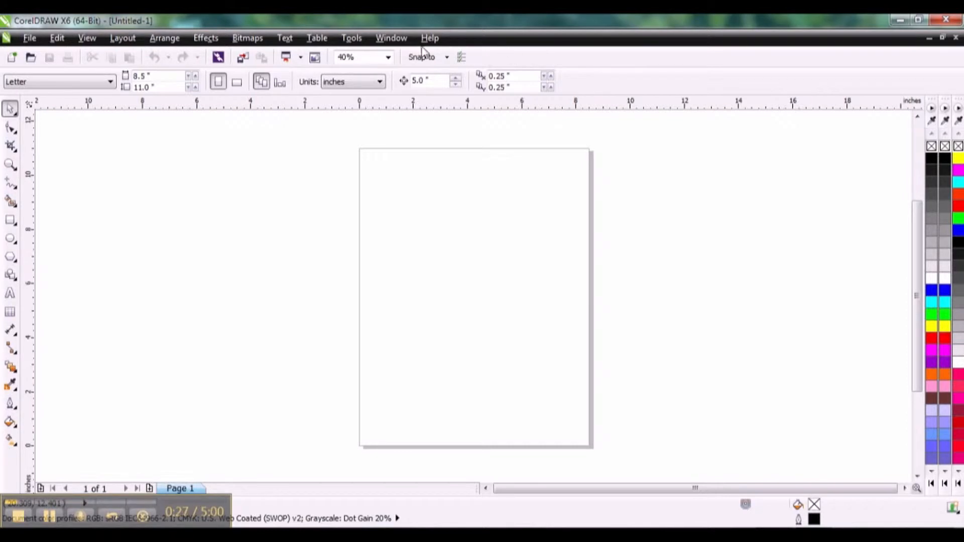
pyautogui.click(392, 37)
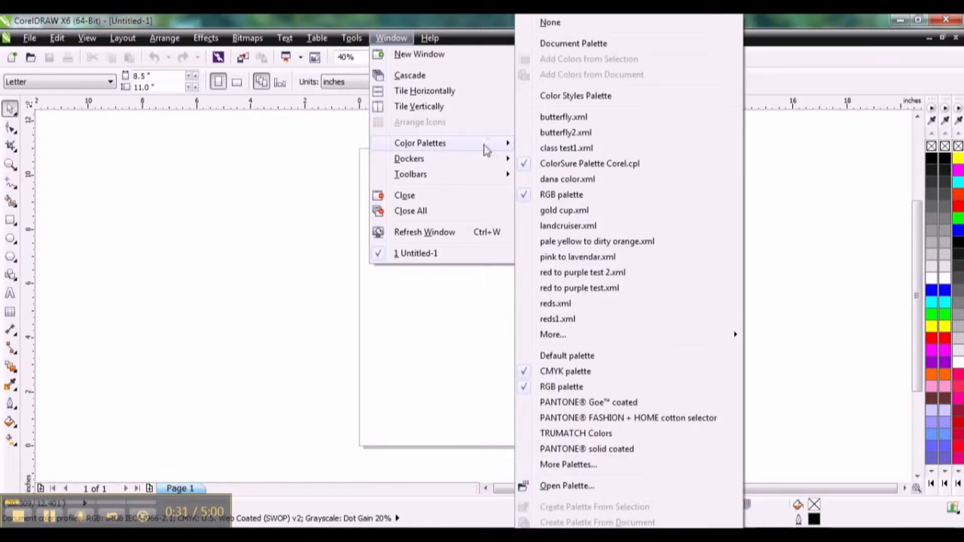
pyautogui.moveTo(559, 382)
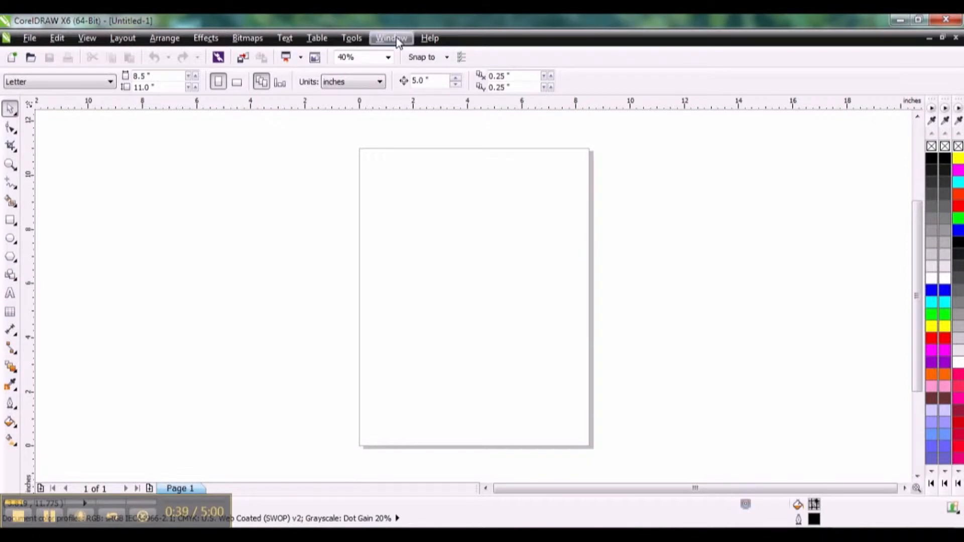
pyautogui.moveTo(934, 354)
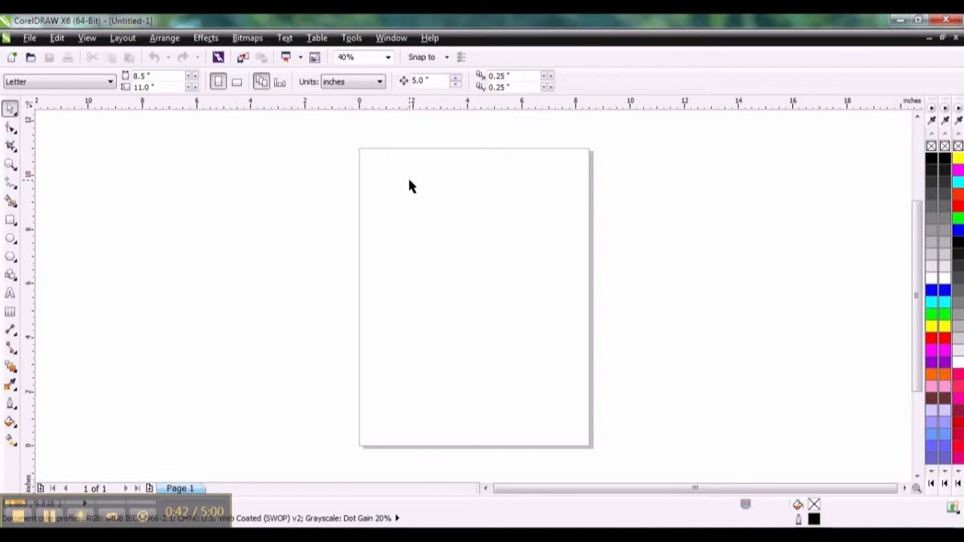
pyautogui.moveTo(400, 175)
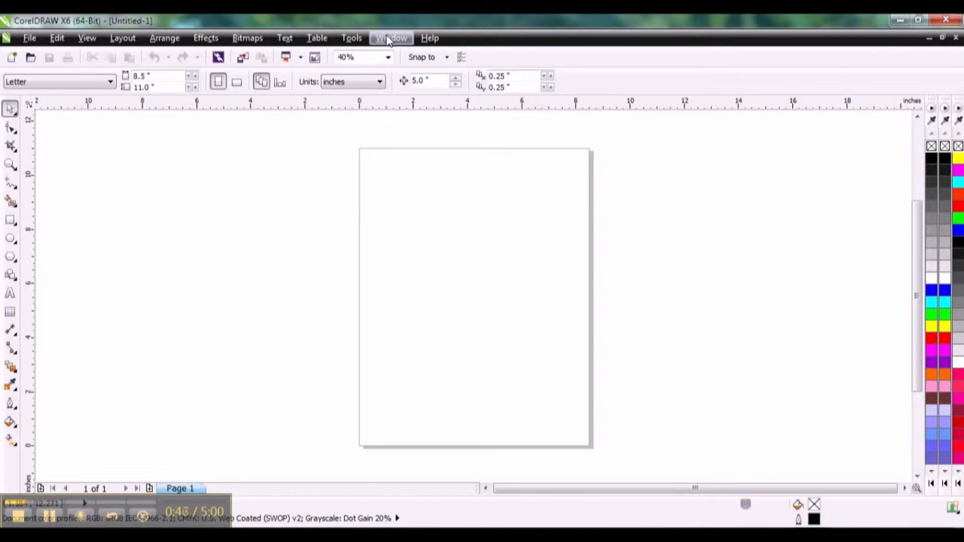
# - Run the CreateColorSwatch macro from the GlobalMacros project via Tools > Macros
pyautogui.click(351, 37)
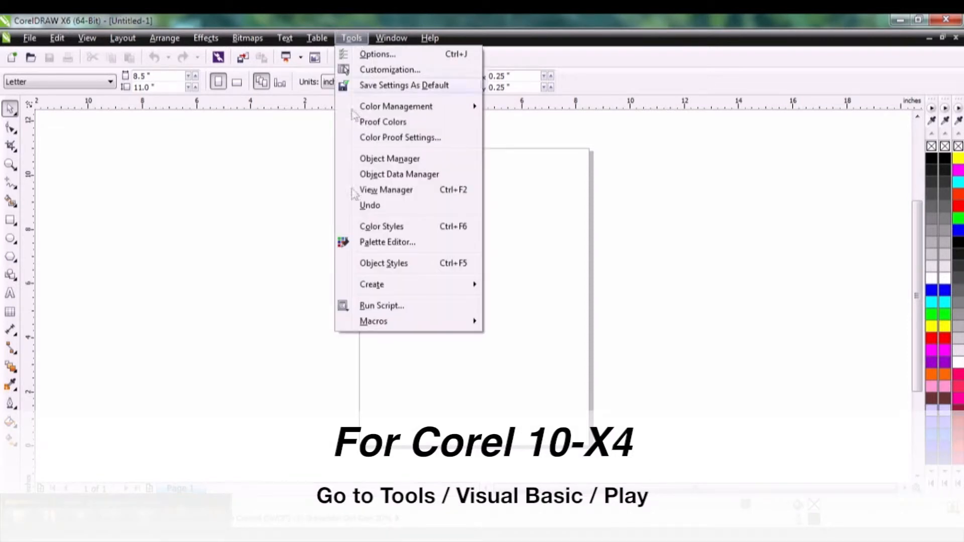
pyautogui.moveTo(373, 321)
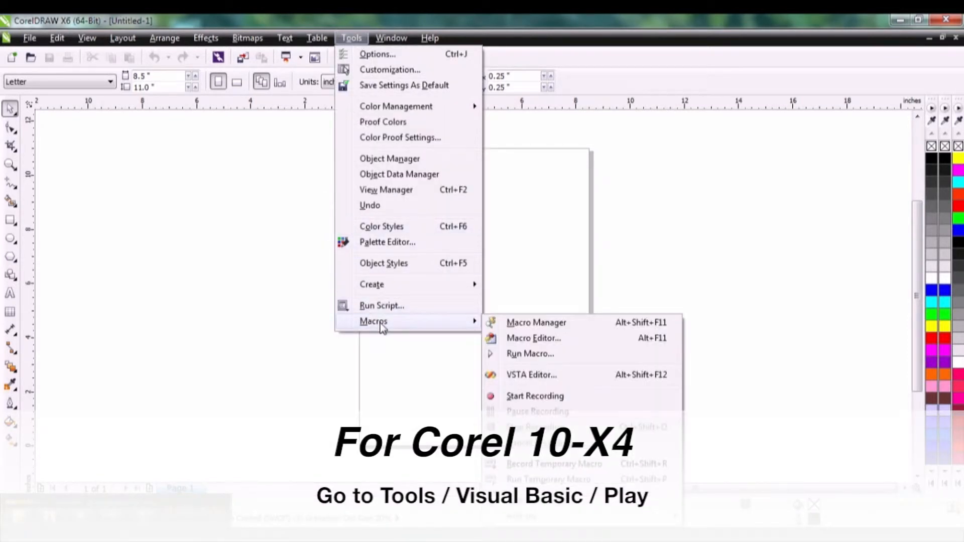
pyautogui.click(530, 354)
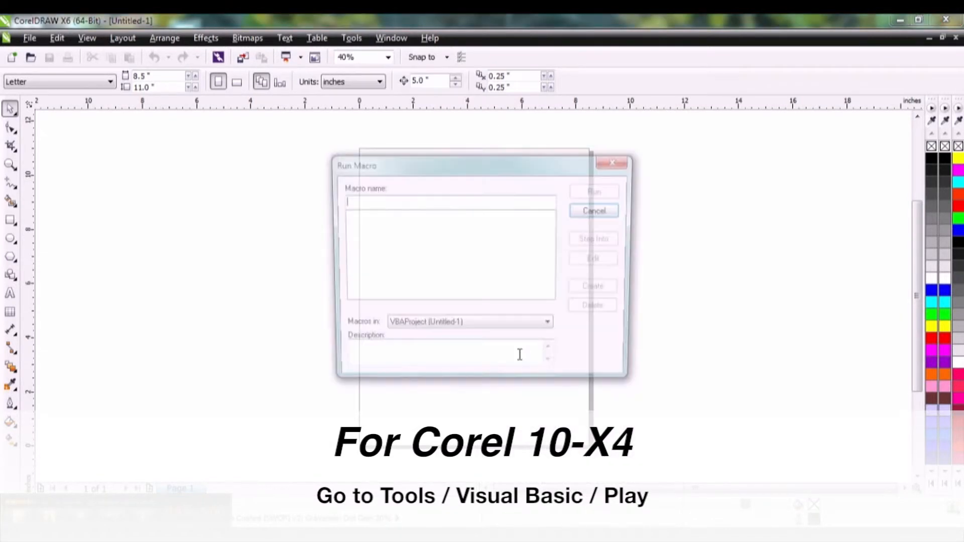
pyautogui.click(549, 326)
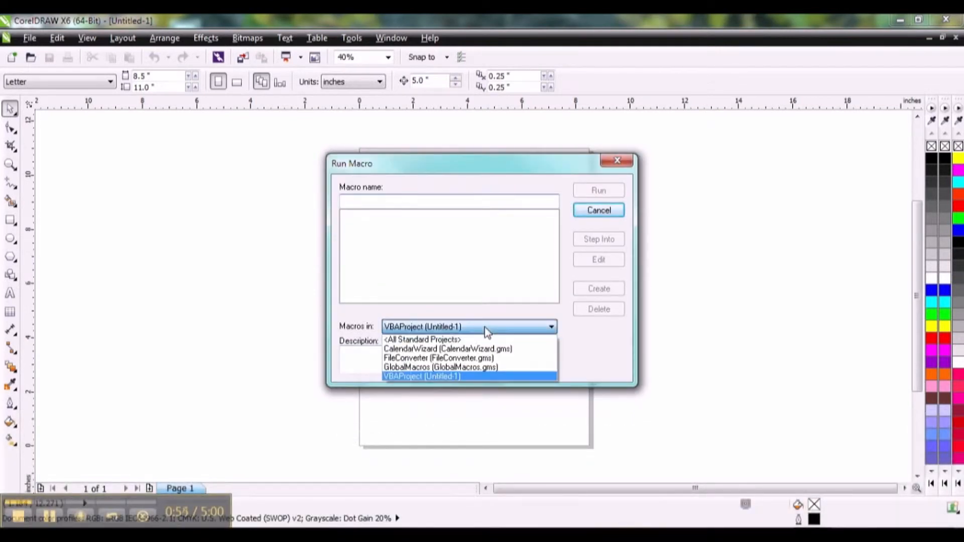
pyautogui.click(441, 367)
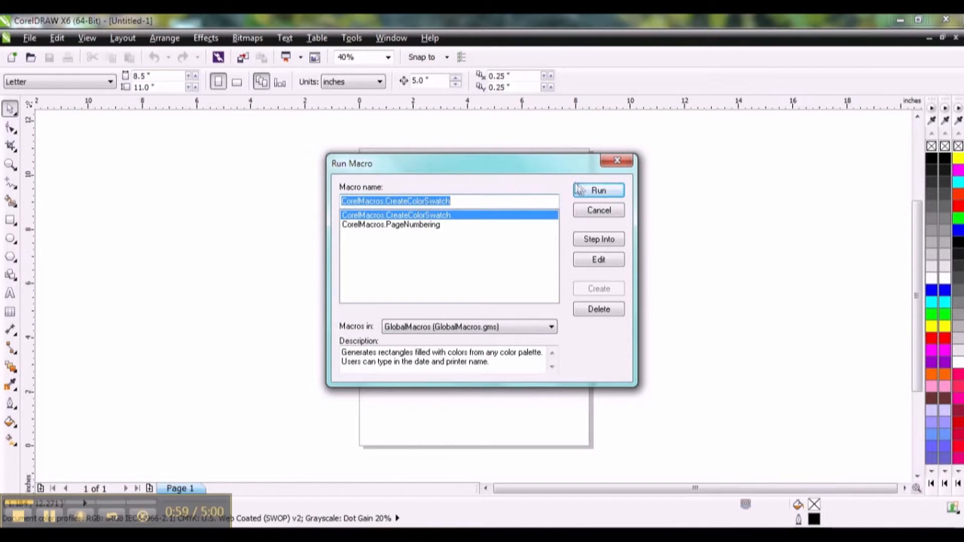
pyautogui.click(597, 190)
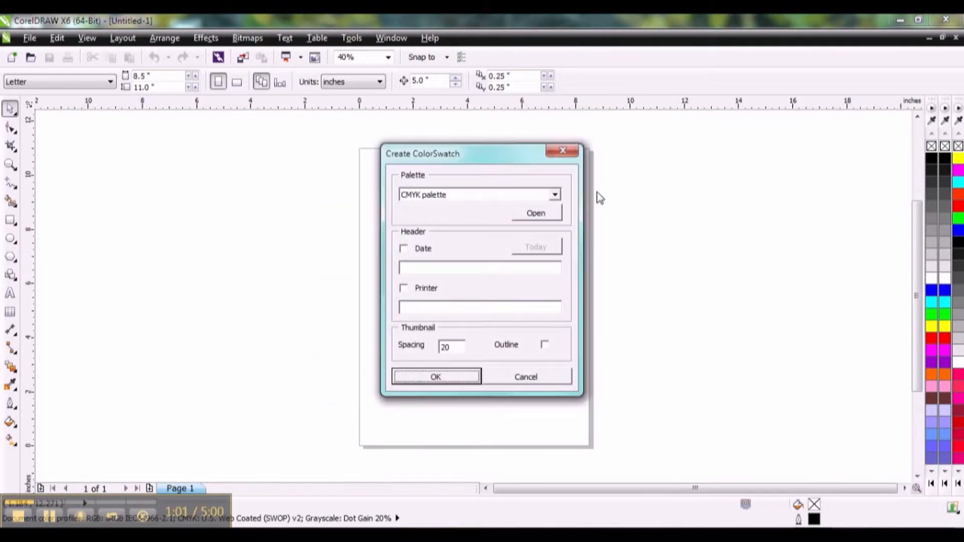
# - Select the palette field in Create ColorSwatch and browse for a palette file
pyautogui.click(553, 194)
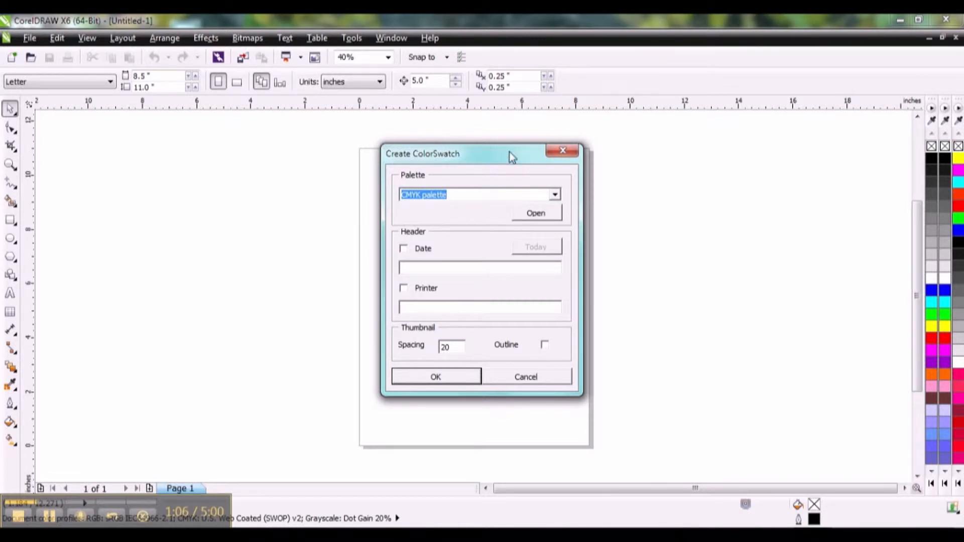
pyautogui.moveTo(519, 191)
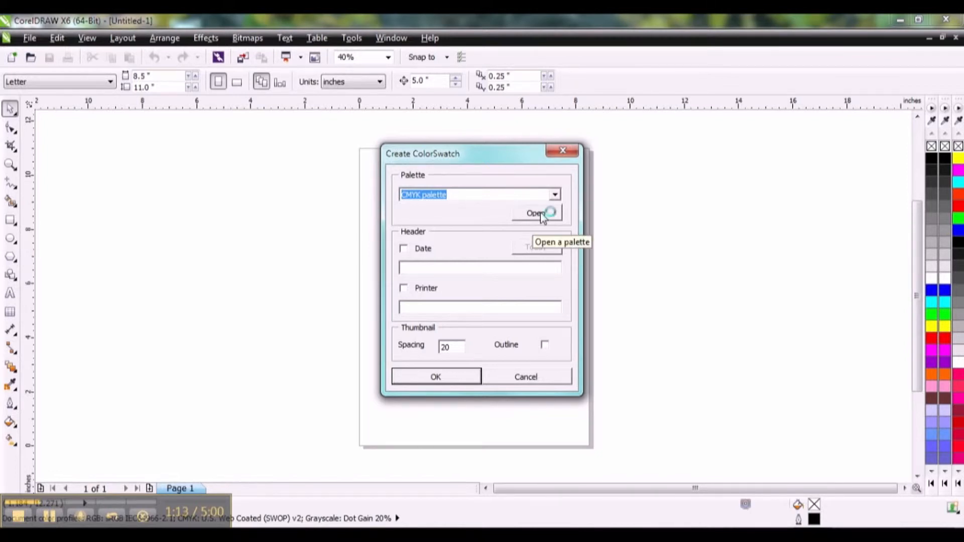
pyautogui.click(536, 213)
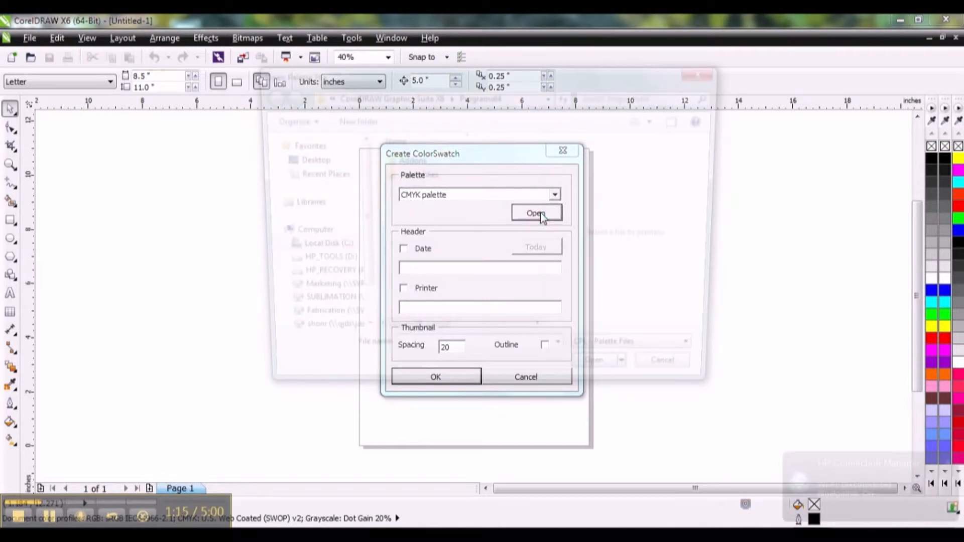
# - Navigate to Program Files > Corel > CorelDRAW Graphics Suite X6 > Color > Palettes
pyautogui.click(535, 213)
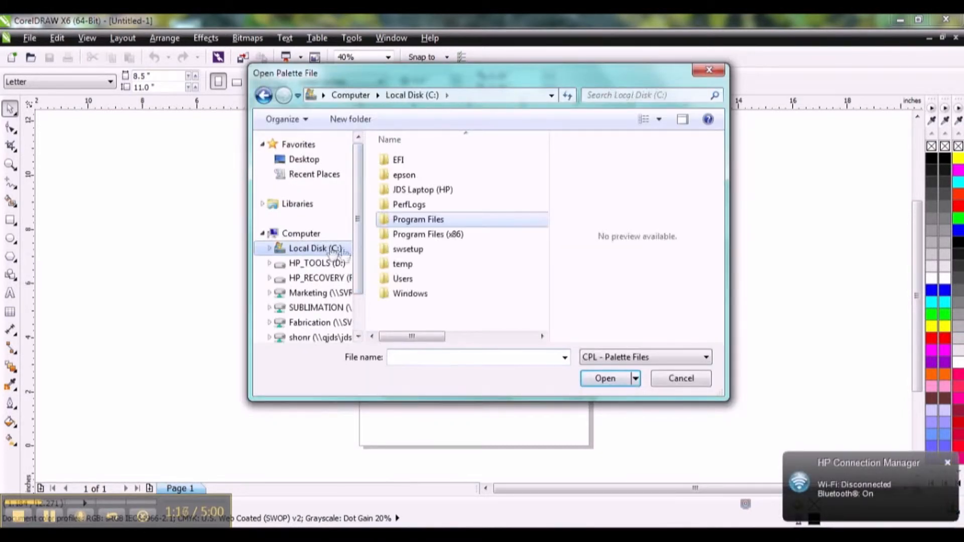
pyautogui.doubleClick(418, 220)
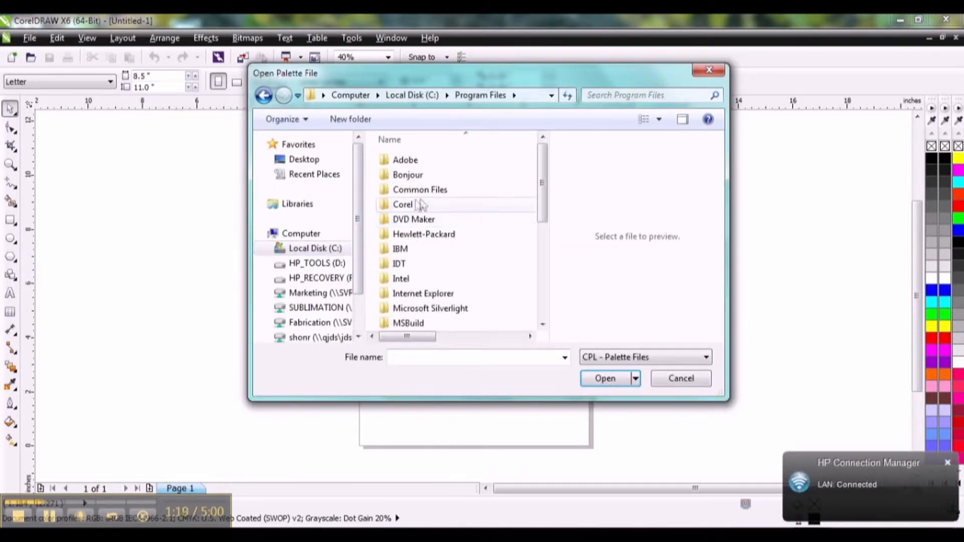
pyautogui.doubleClick(403, 204)
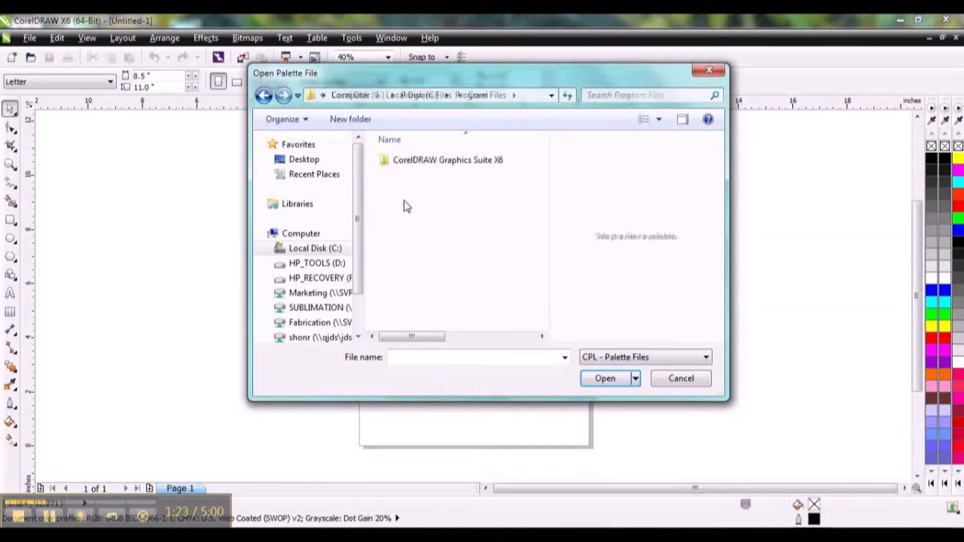
pyautogui.doubleClick(447, 160)
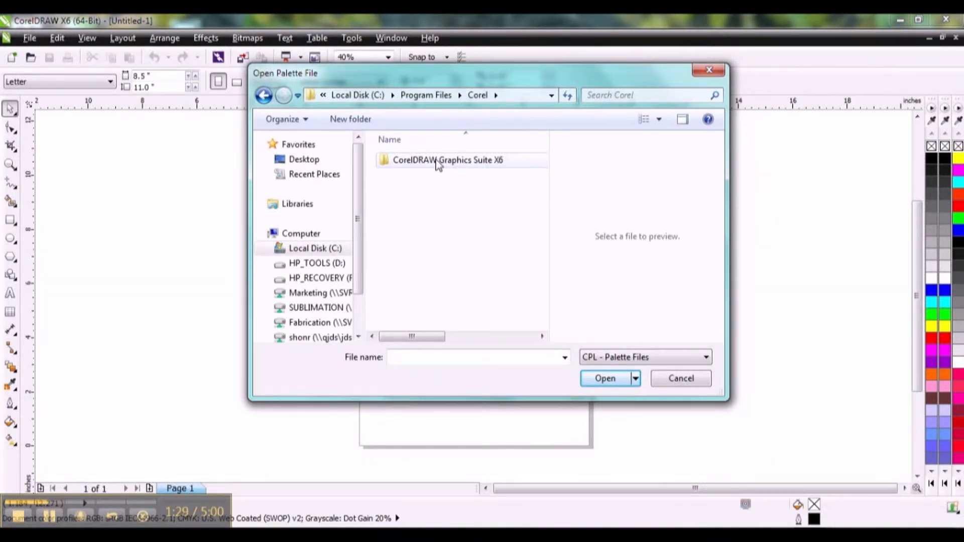
pyautogui.doubleClick(447, 159)
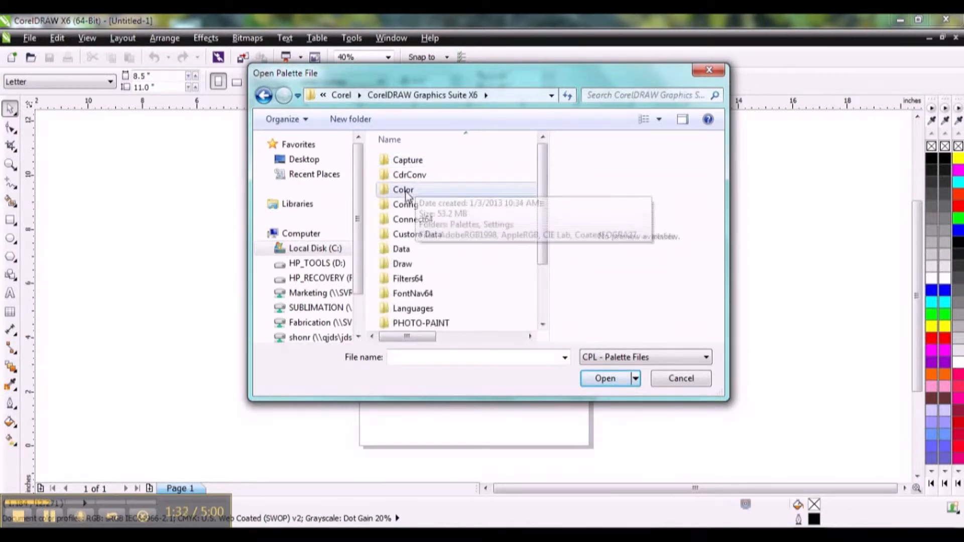
pyautogui.doubleClick(403, 190)
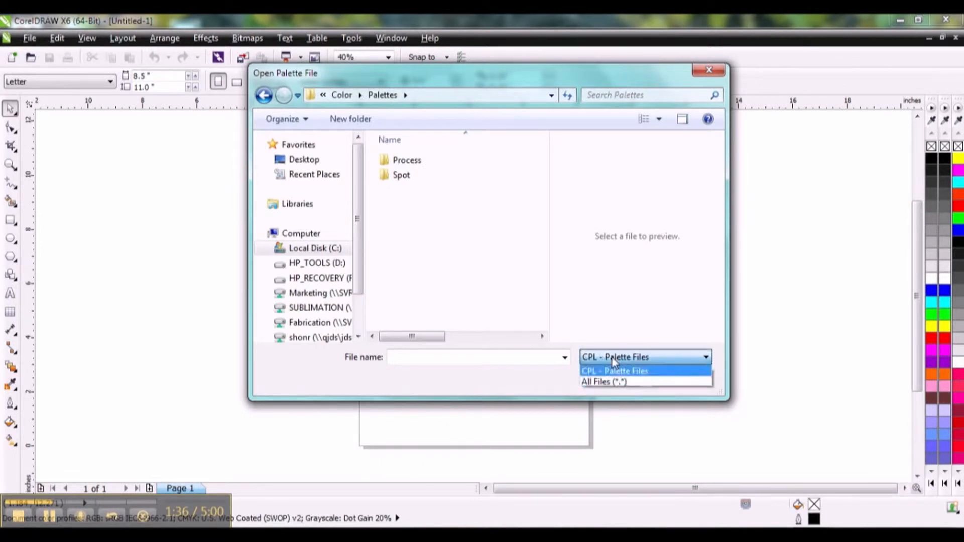
# - Show all file types and load the defrgb palette into the macro
pyautogui.click(603, 382)
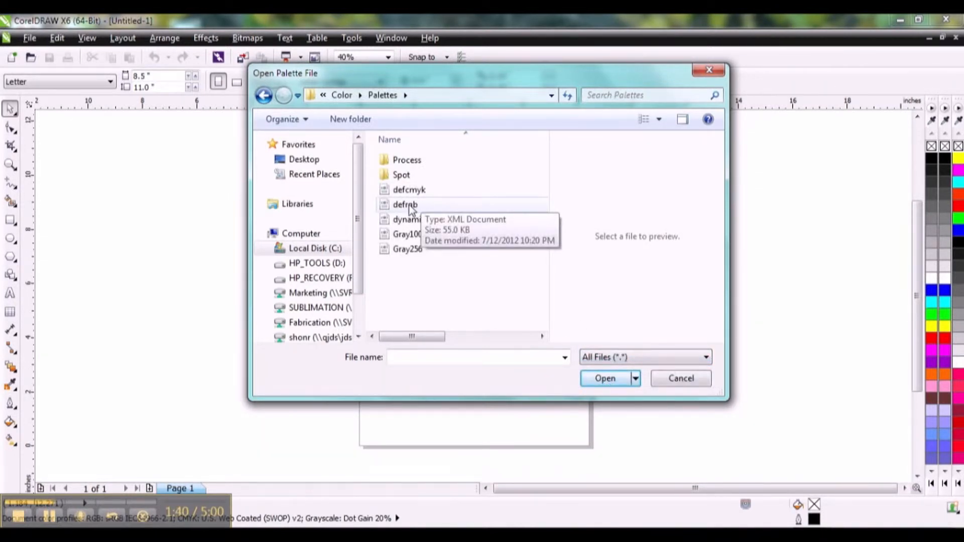
pyautogui.click(405, 205)
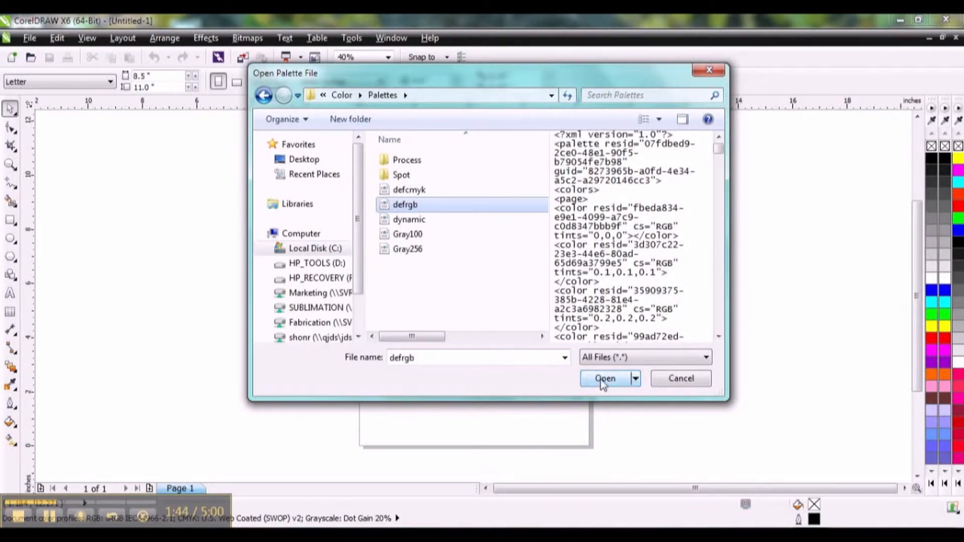
pyautogui.click(605, 378)
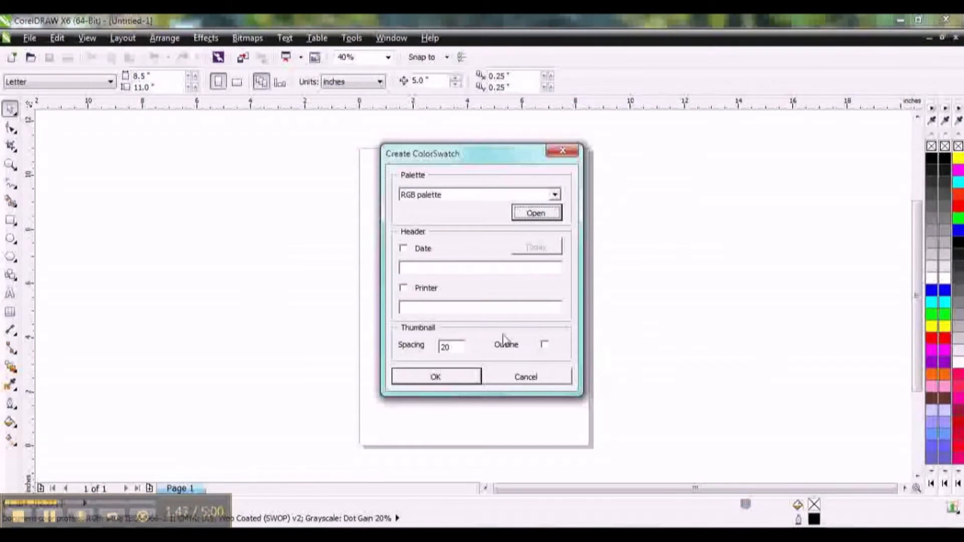
pyautogui.moveTo(421, 350)
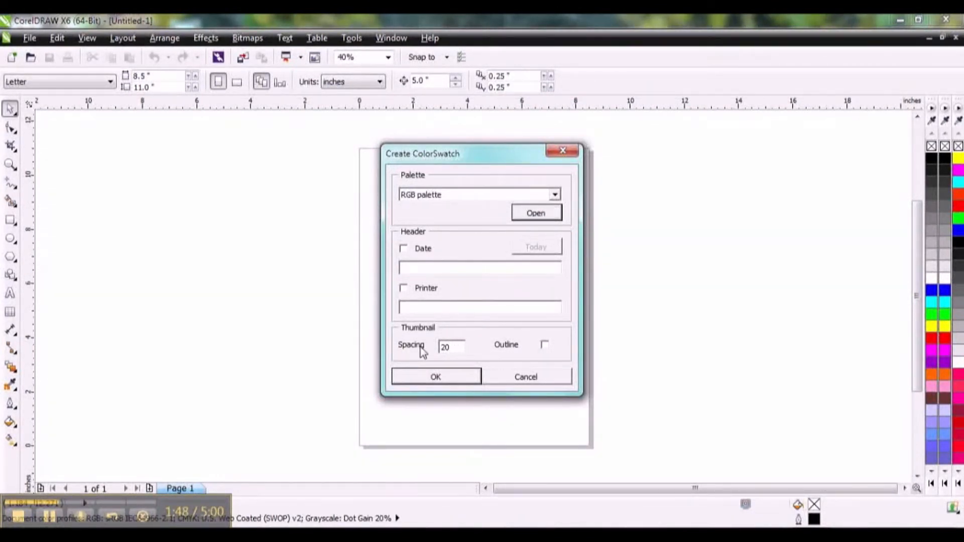
# - Set thumbnail spacing to 5, generate the RGB swatch document and view its first page
pyautogui.write('5')
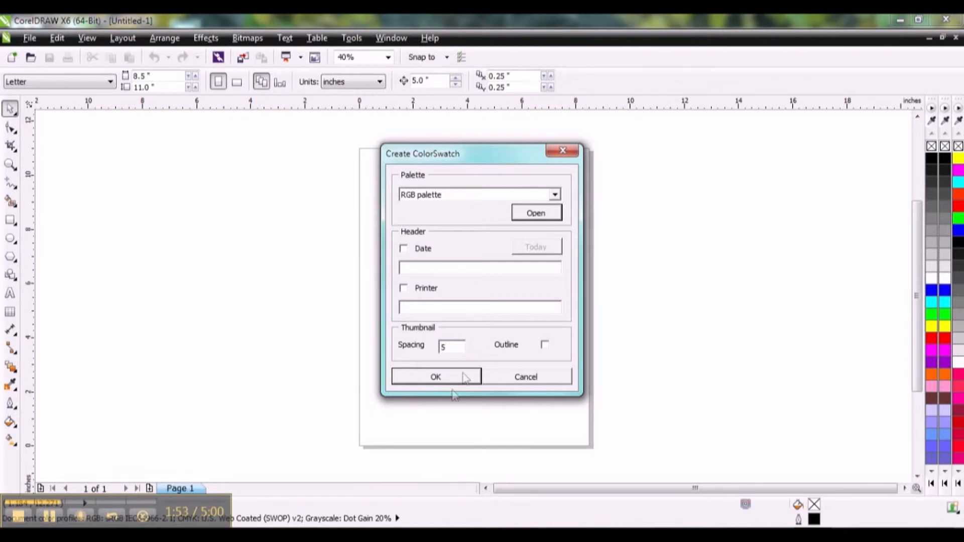
pyautogui.click(435, 376)
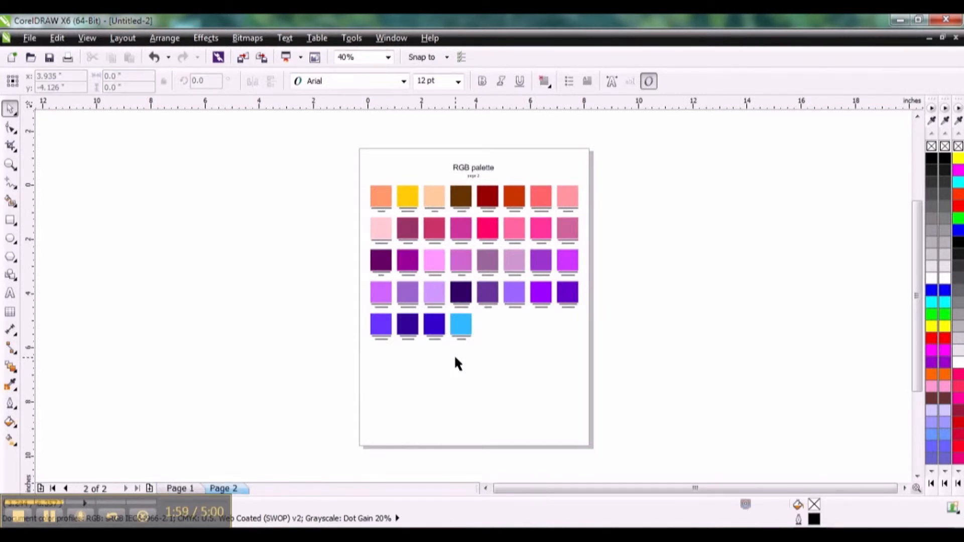
pyautogui.click(179, 488)
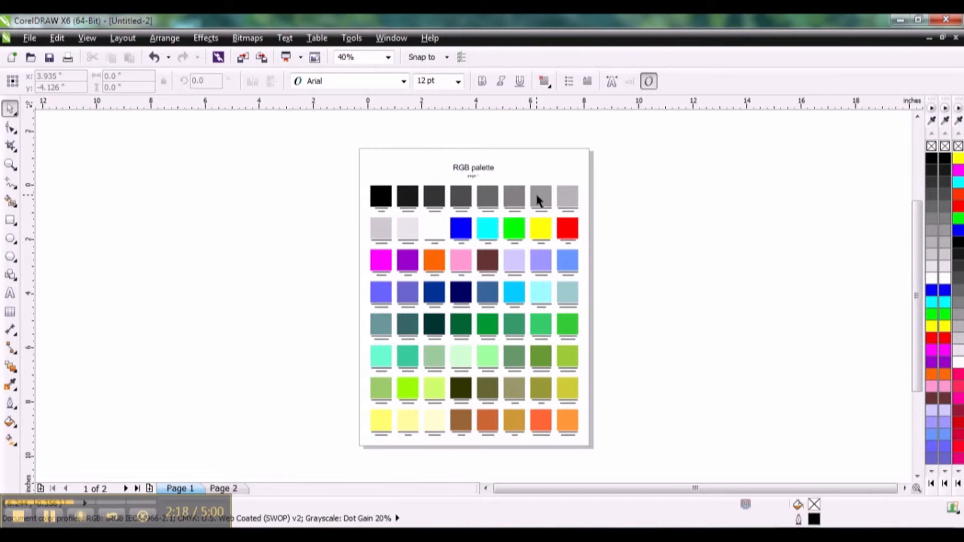
pyautogui.moveTo(273, 388)
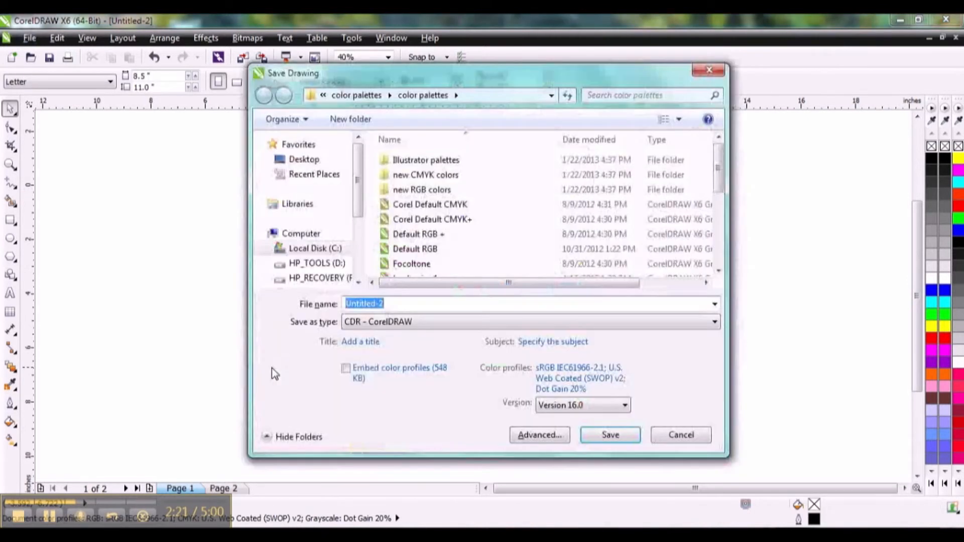
# - Save the swatch document as 'RGB default palette' in the RGB colors folder
pyautogui.doubleClick(422, 190)
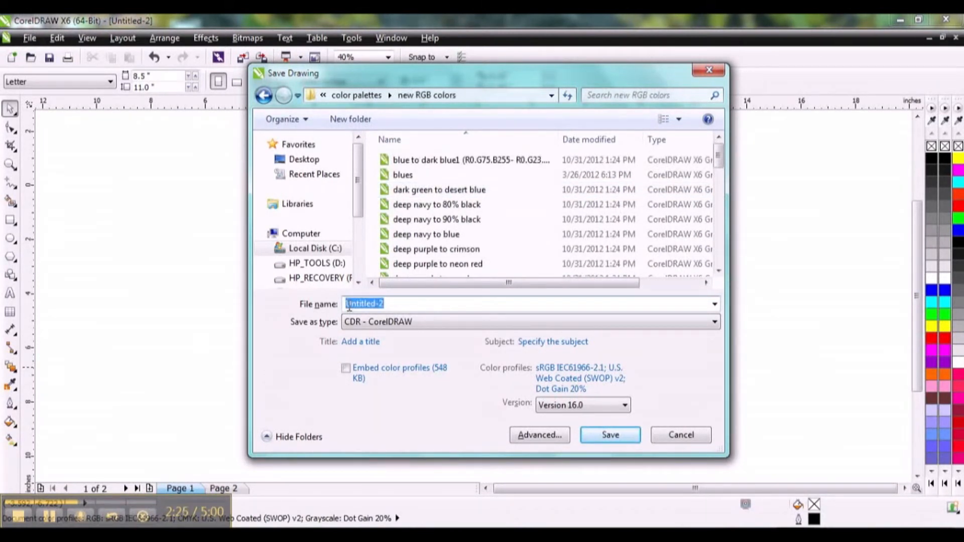
pyautogui.write('RGB default')
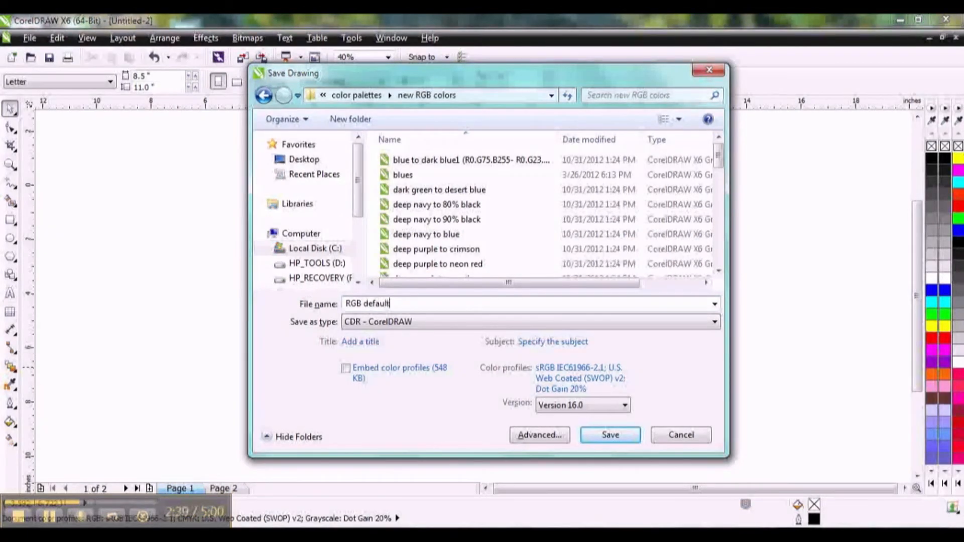
pyautogui.write('palette')
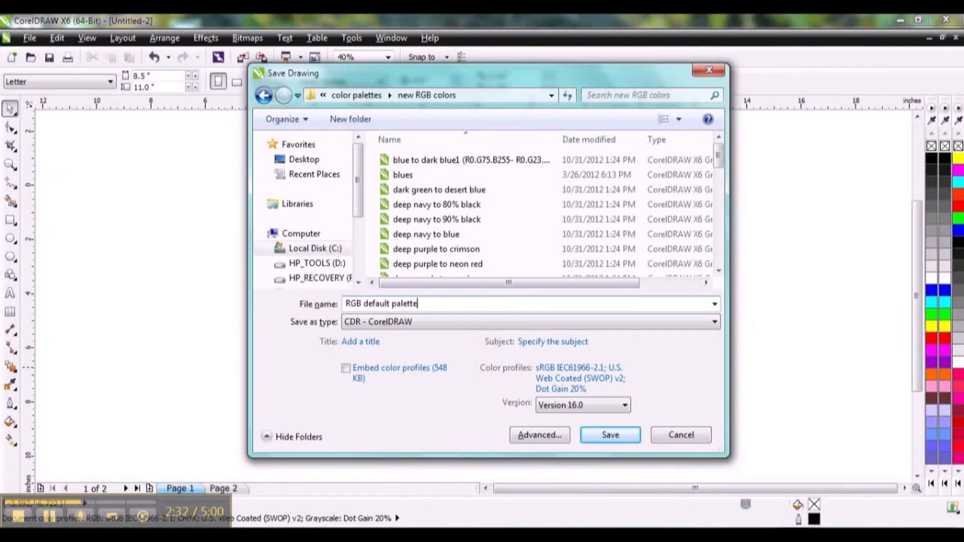
pyautogui.click(609, 435)
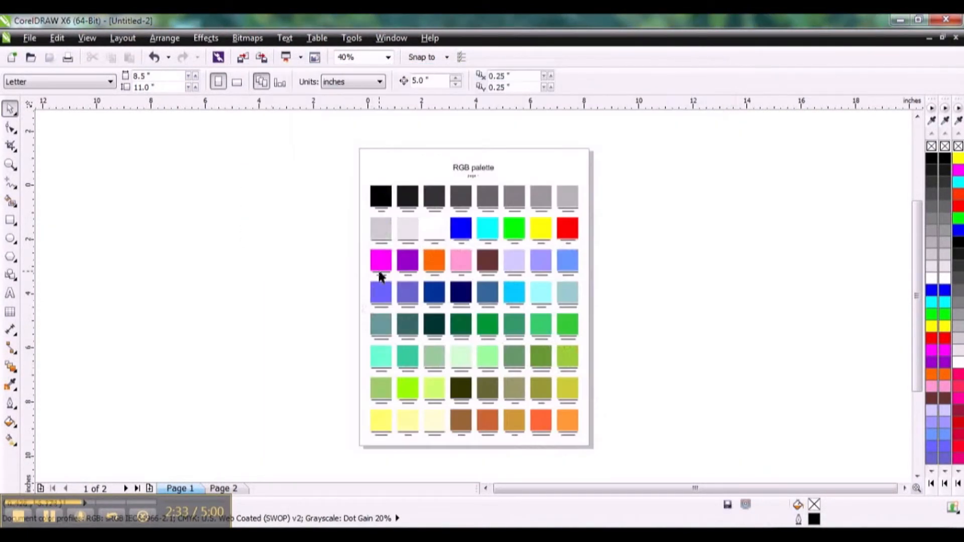